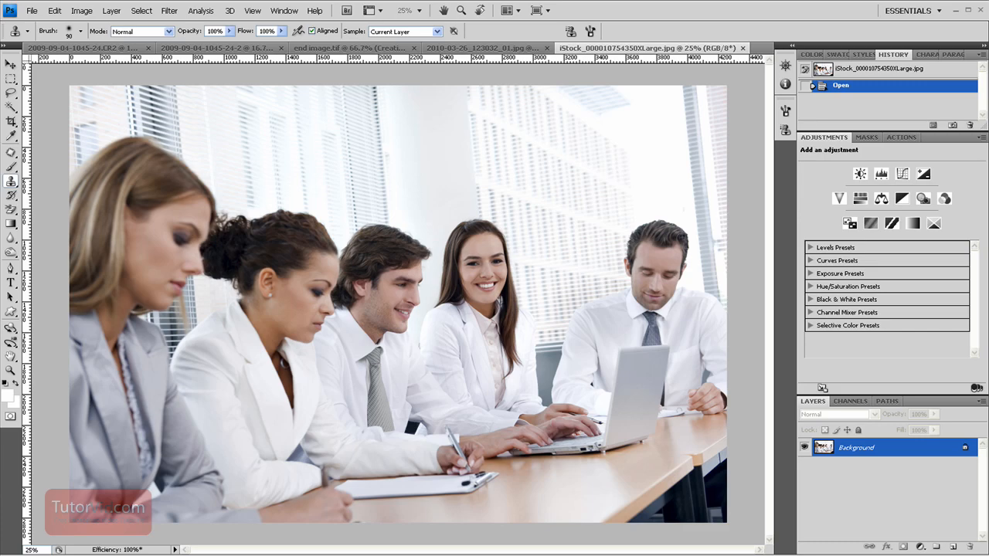
mouse_move(507, 550)
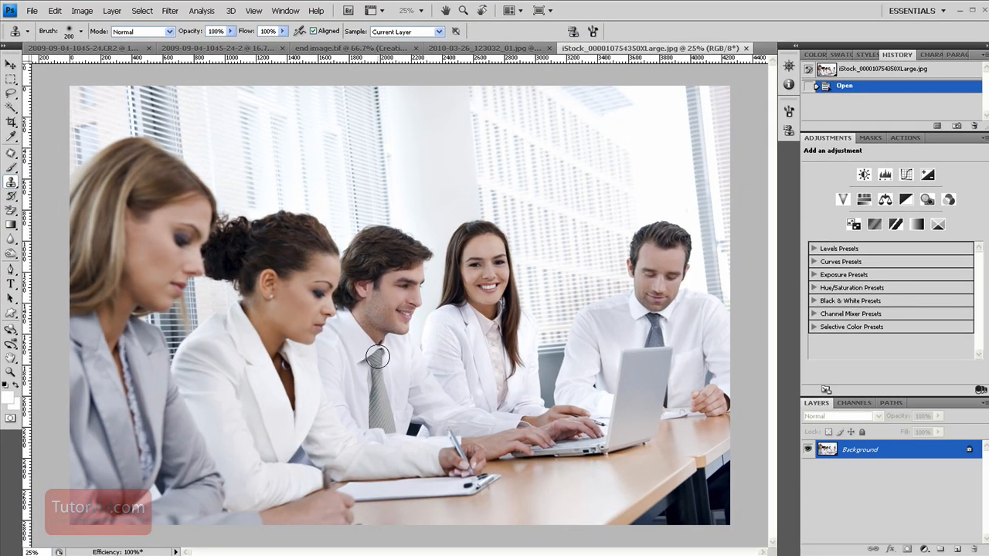
mouse_move(383, 361)
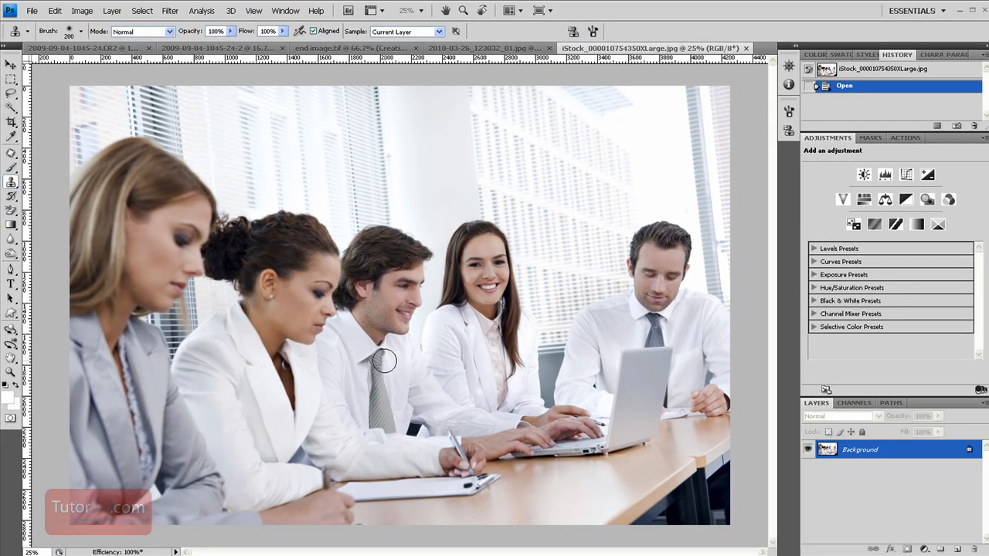
mouse_move(394, 349)
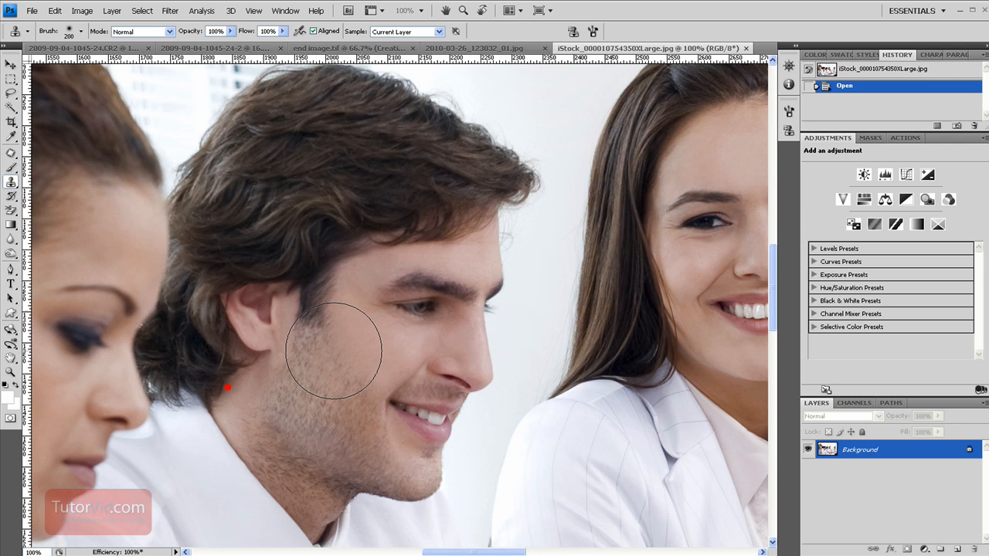
mouse_move(312, 318)
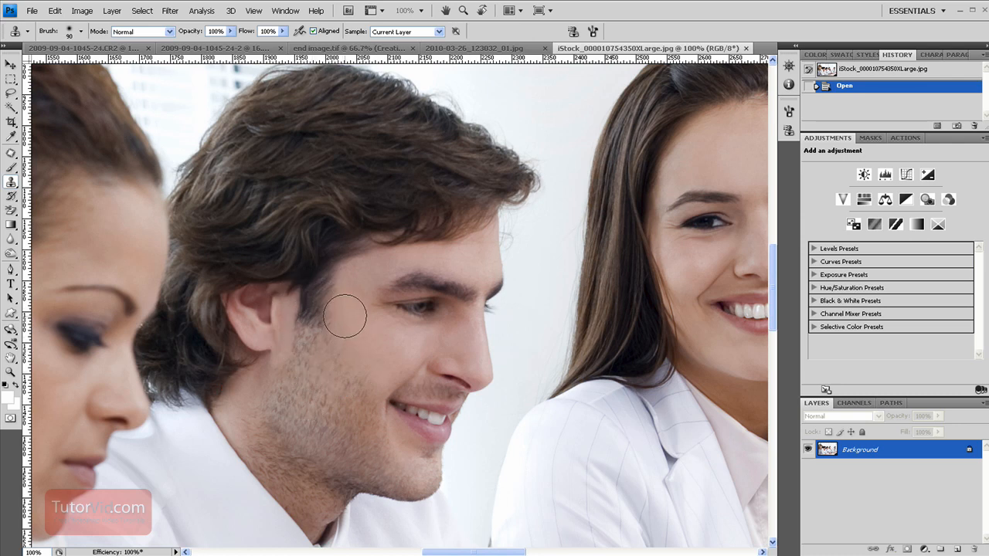
mouse_move(309, 352)
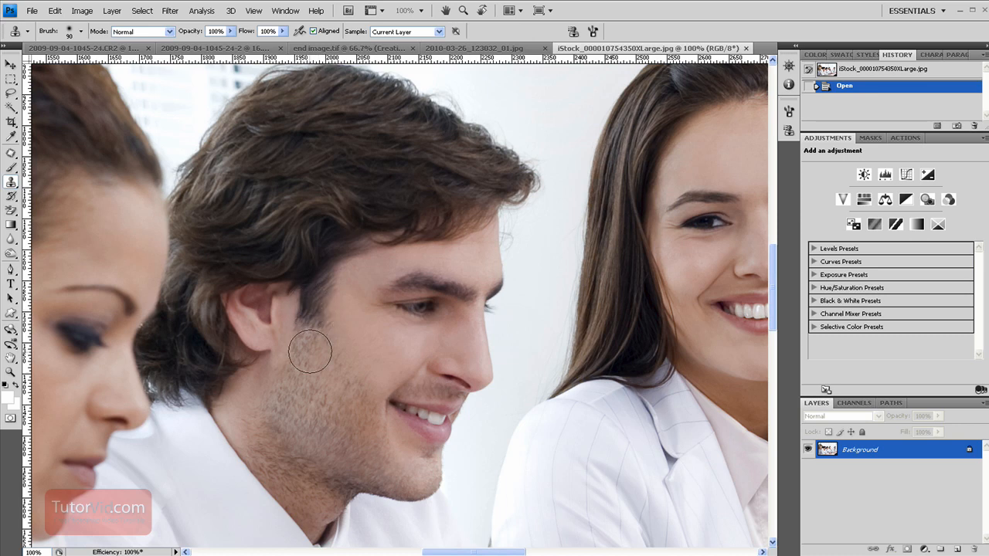
mouse_move(319, 356)
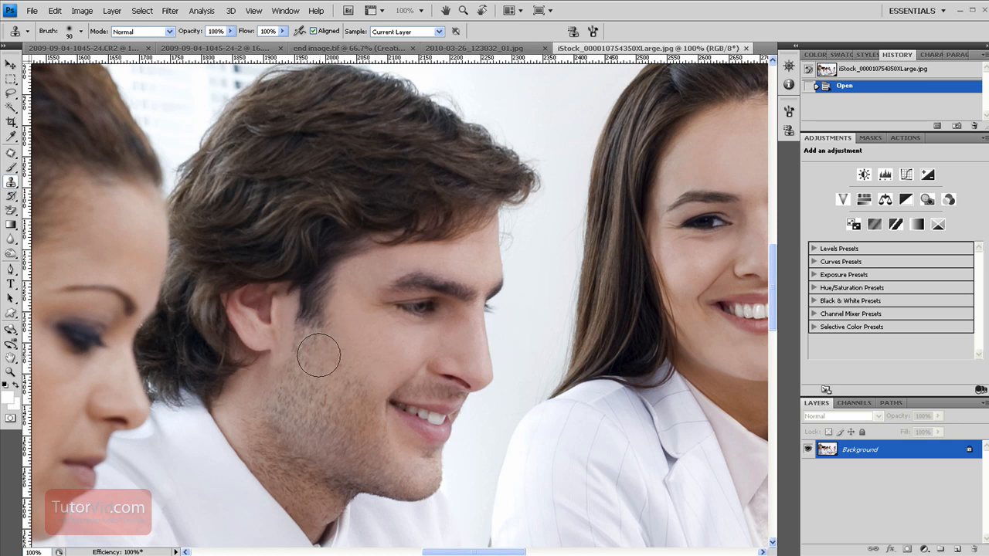
mouse_move(307, 375)
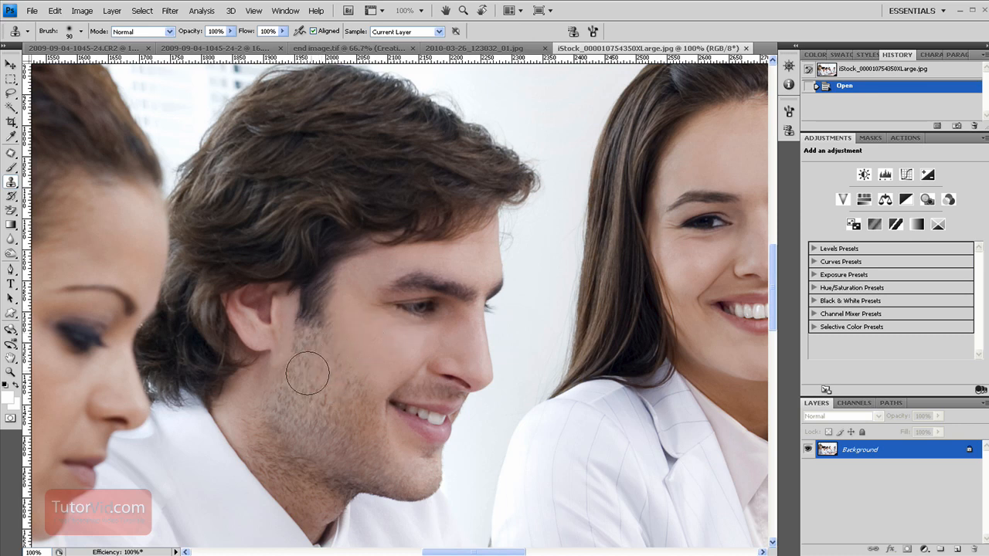
mouse_move(297, 384)
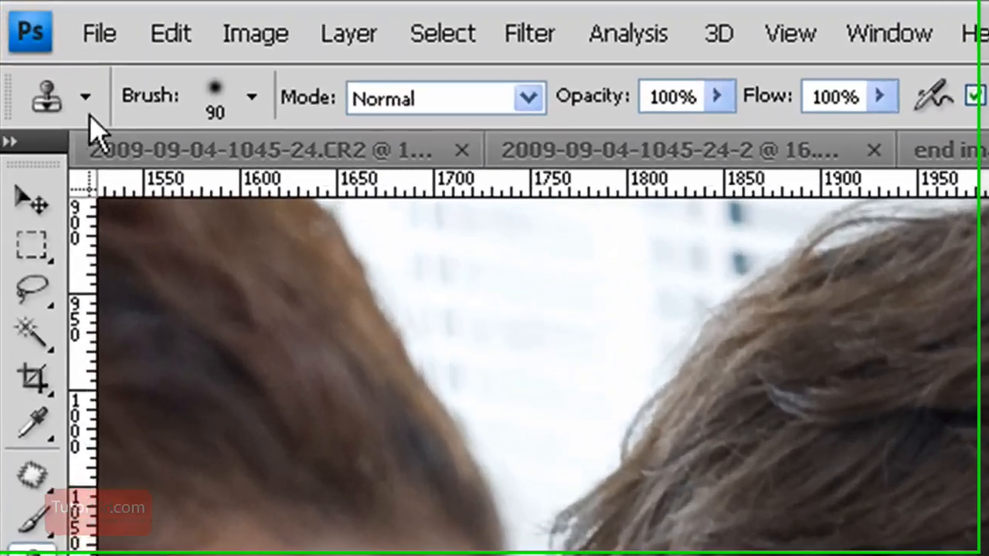
- Keep the soft 90-pixel clone brush and Normal mode, and lower the clone stamp opacity to 38%
click(260, 96)
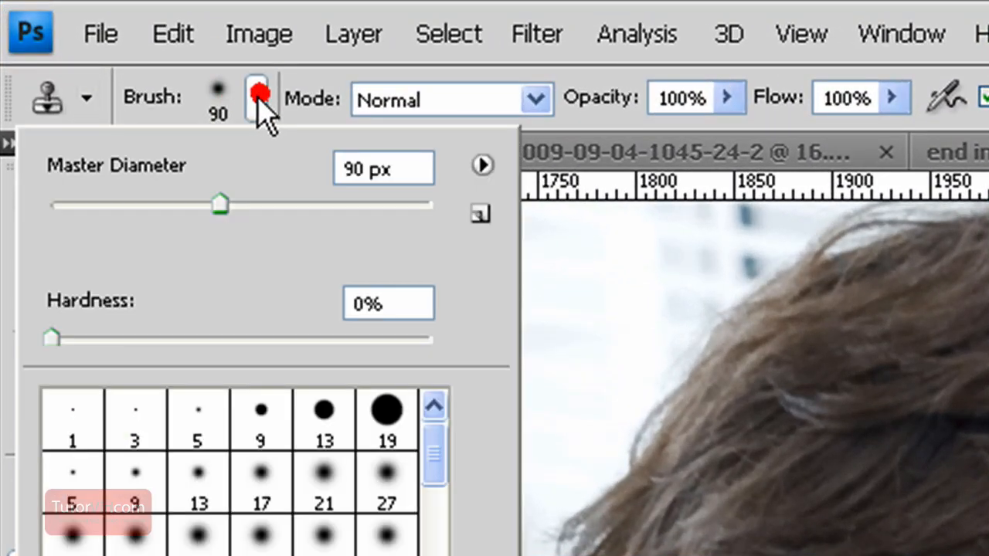
click(535, 99)
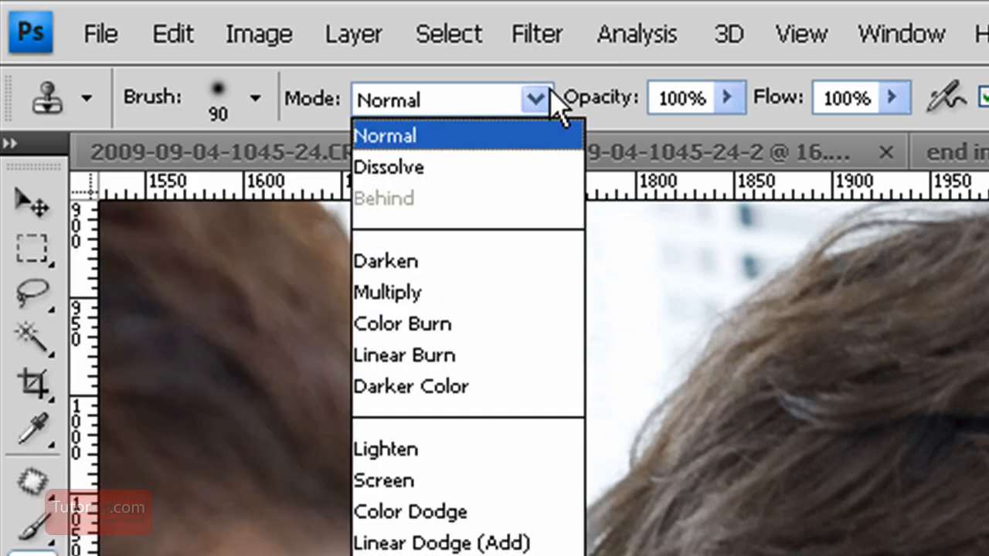
mouse_move(451, 198)
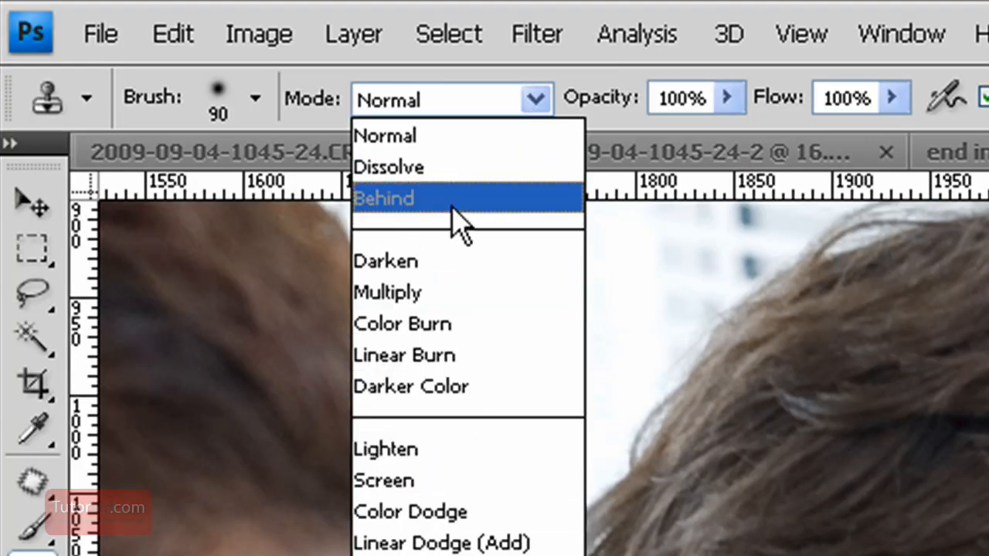
click(386, 136)
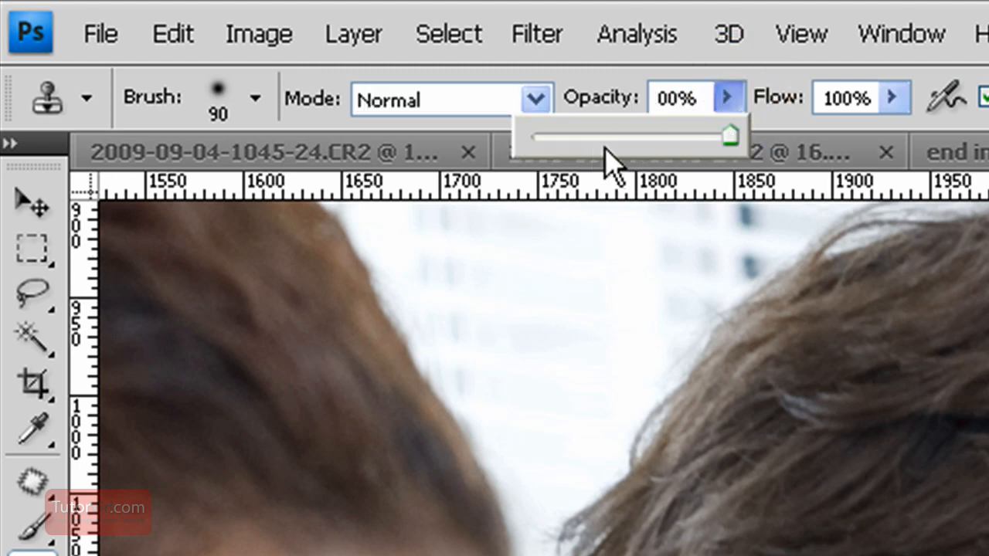
drag(729, 136, 606, 136)
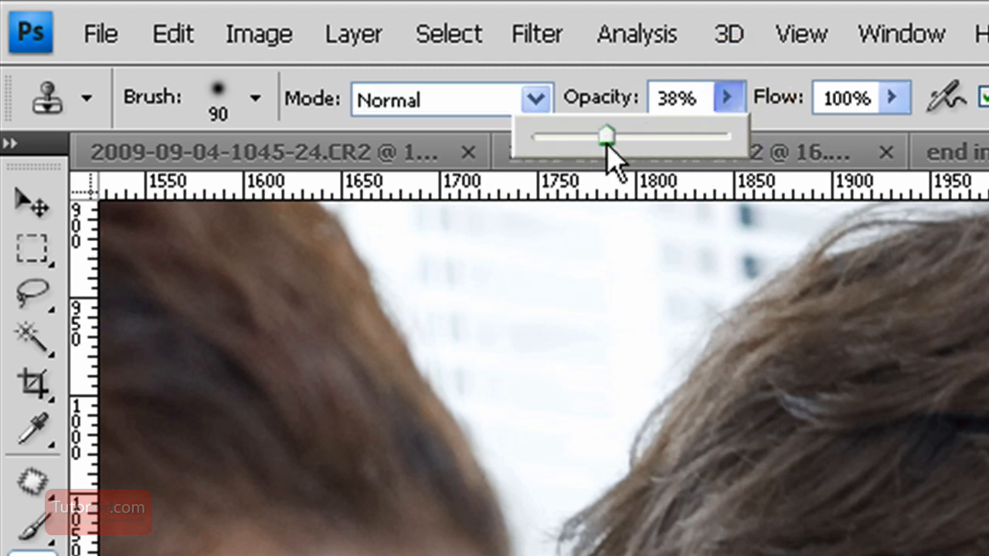